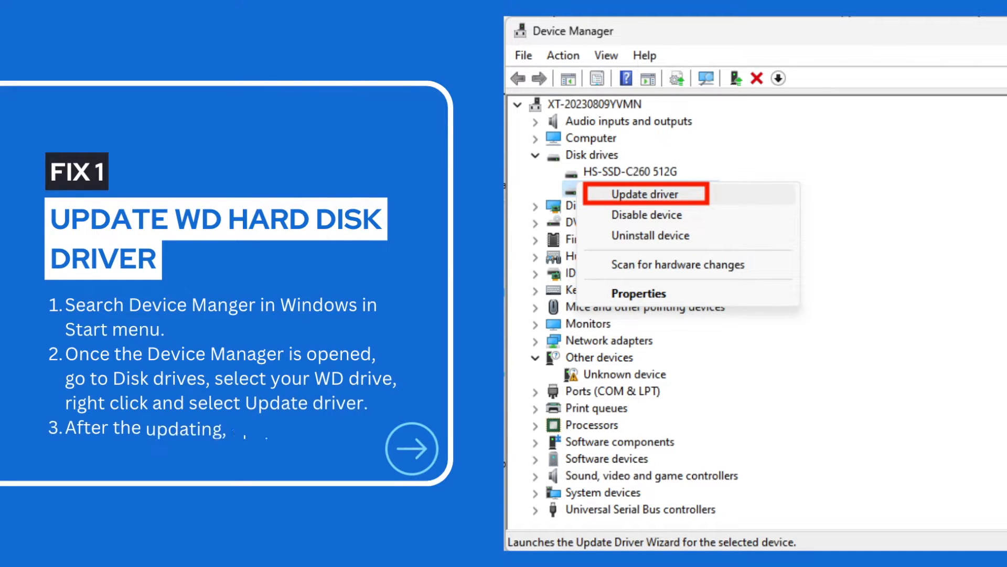
# Complete Fix 1 step three: 'plug the drive to your PC and check if it shows up.'
pyautogui.write('plug the drive to your PC and check if it shows up.')
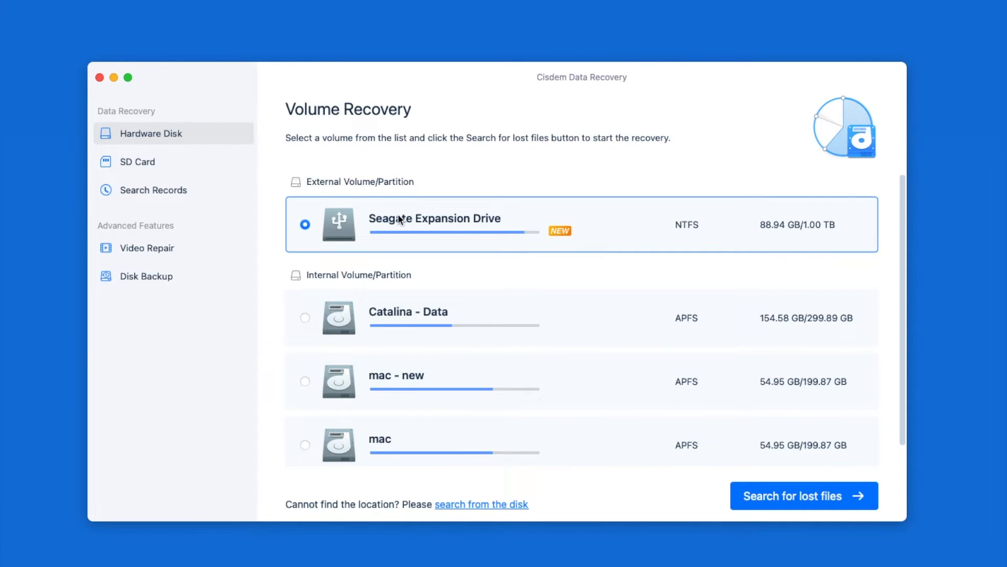
# Browse the SD Card and Video Repair pages, then scan the mac - new volume for lost files
pyautogui.click(137, 161)
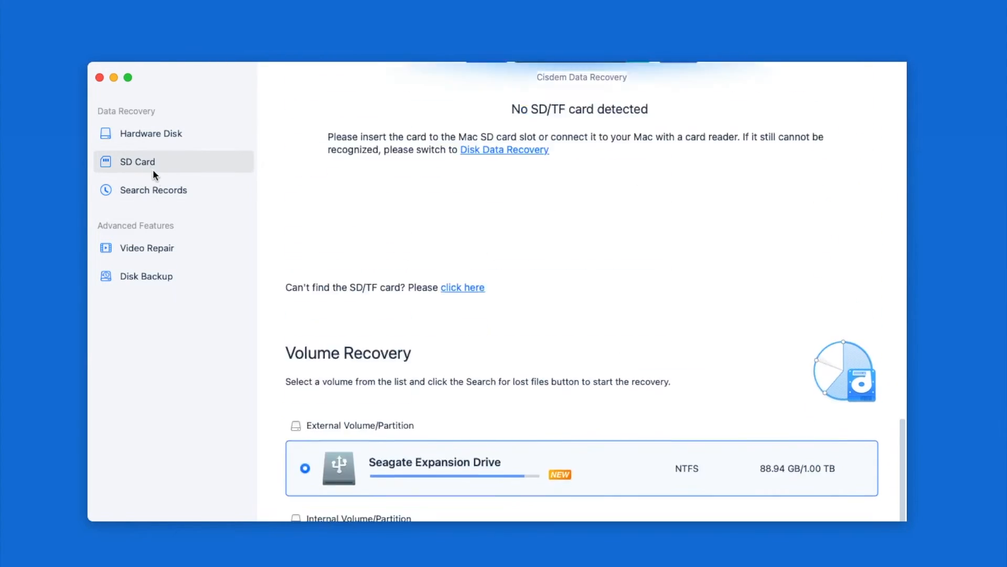
pyautogui.click(147, 248)
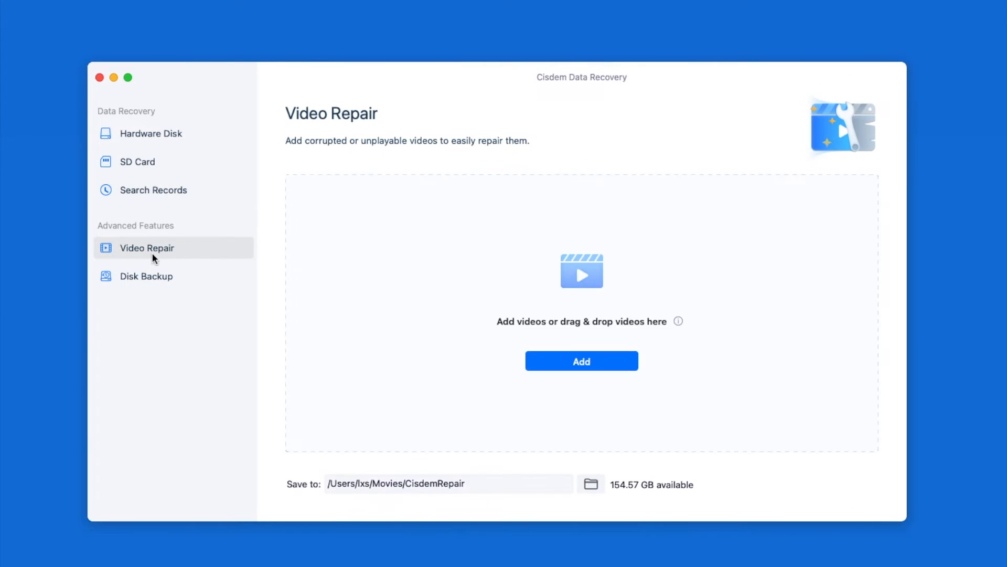
pyautogui.click(151, 134)
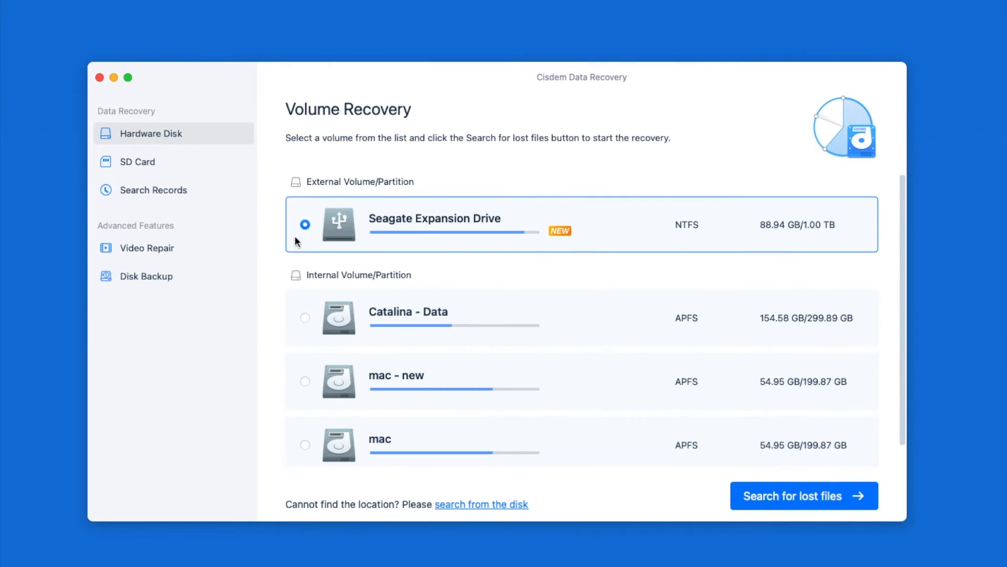
pyautogui.moveTo(417, 265)
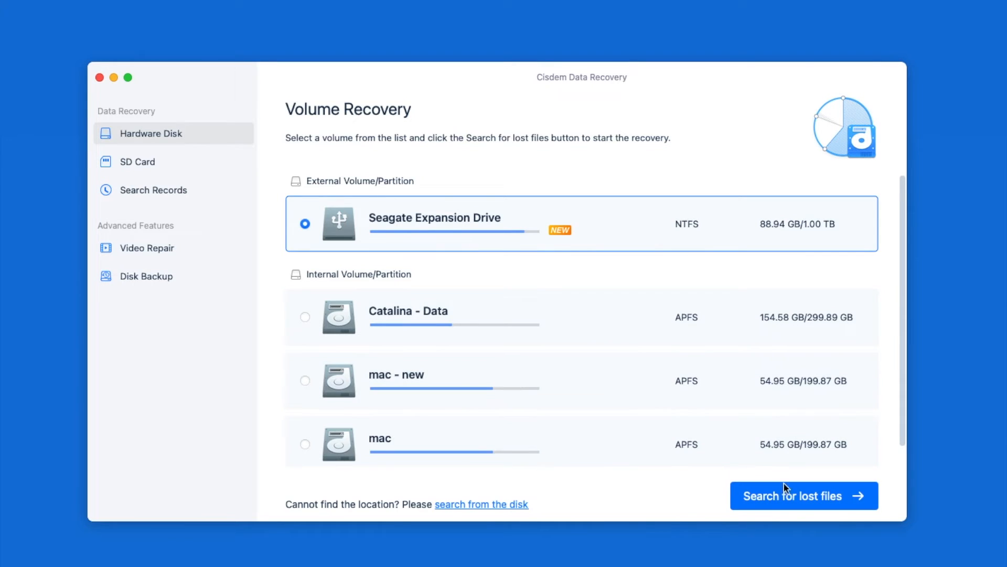
pyautogui.moveTo(760, 475)
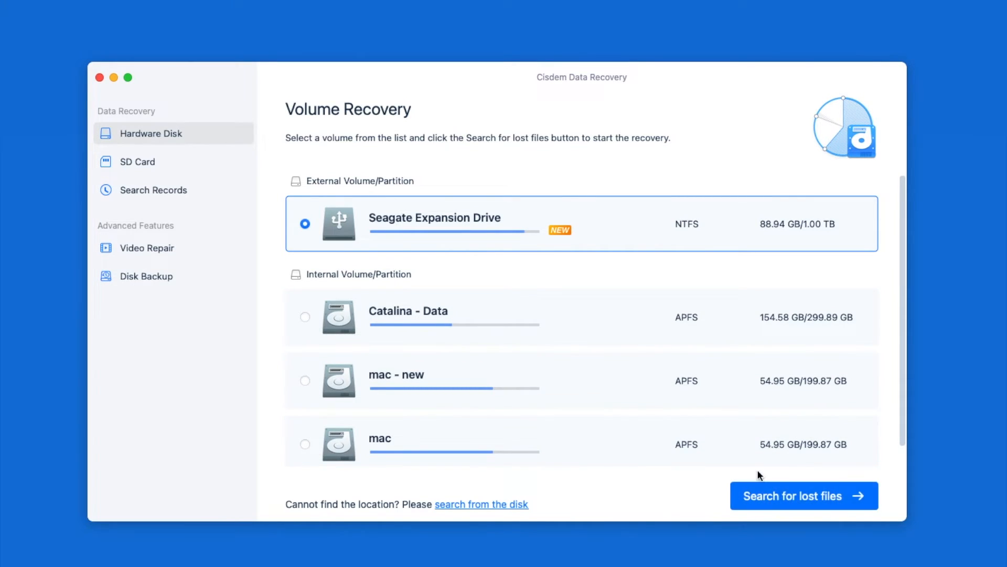
pyautogui.moveTo(798, 477)
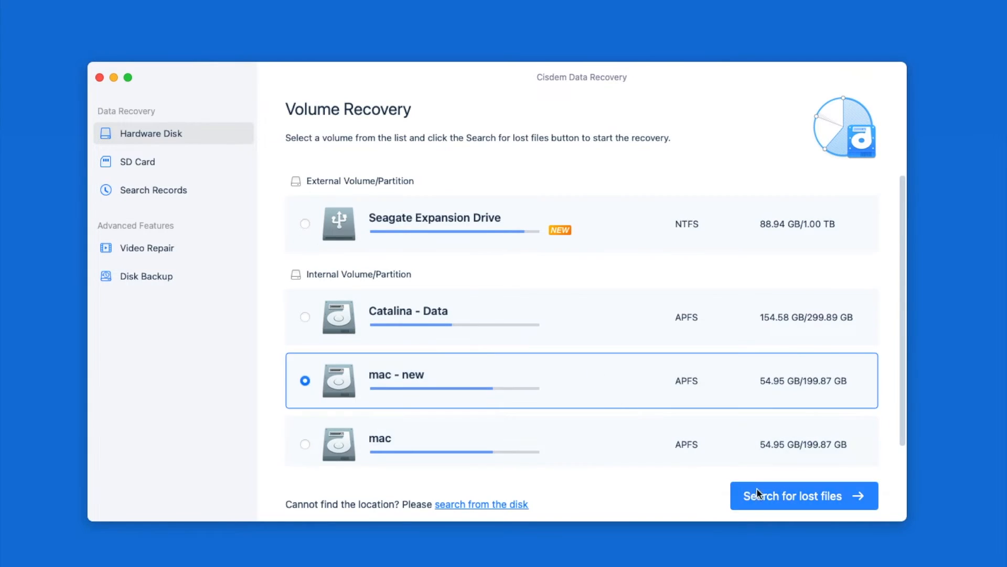
pyautogui.click(803, 496)
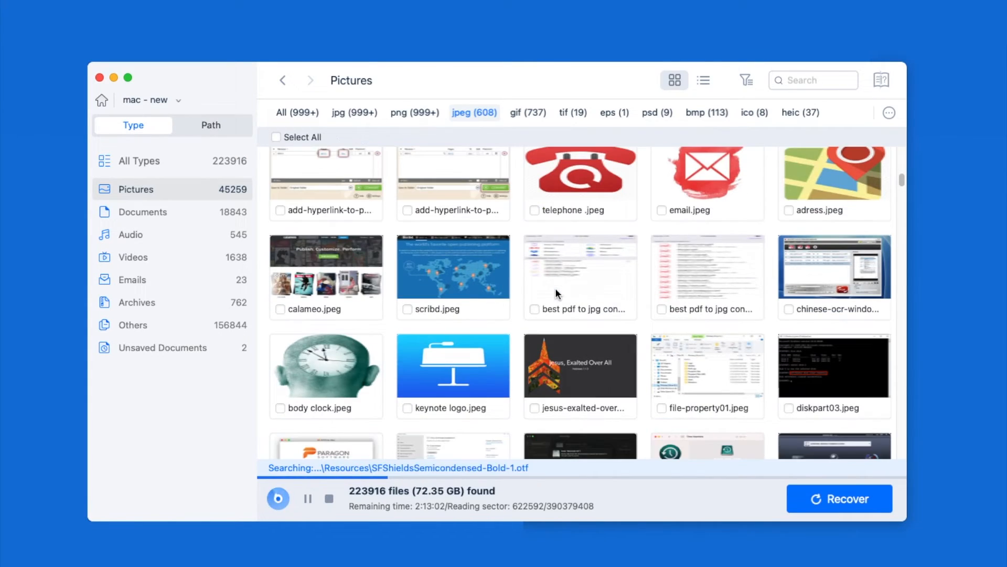
pyautogui.scroll(-3)
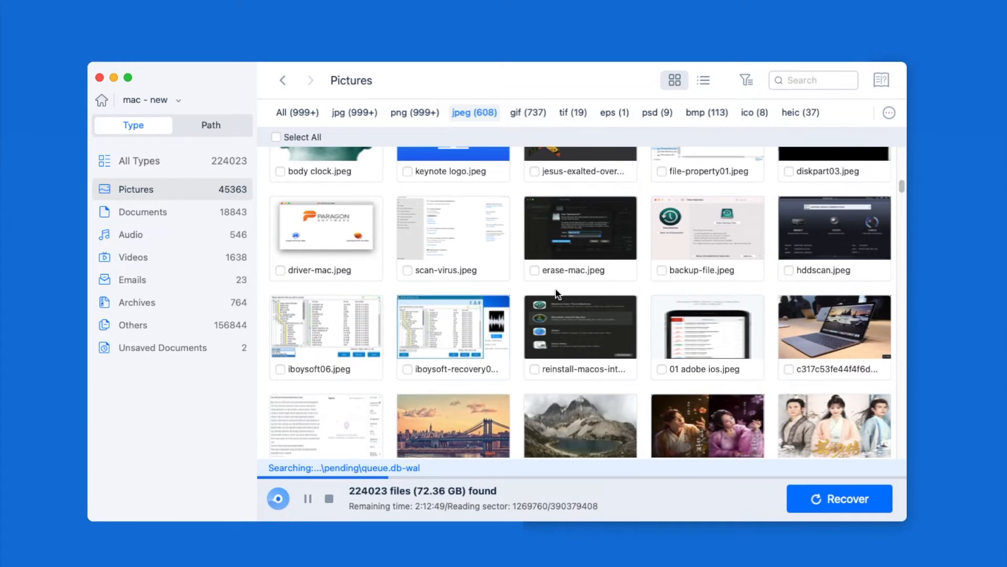
pyautogui.scroll(-3)
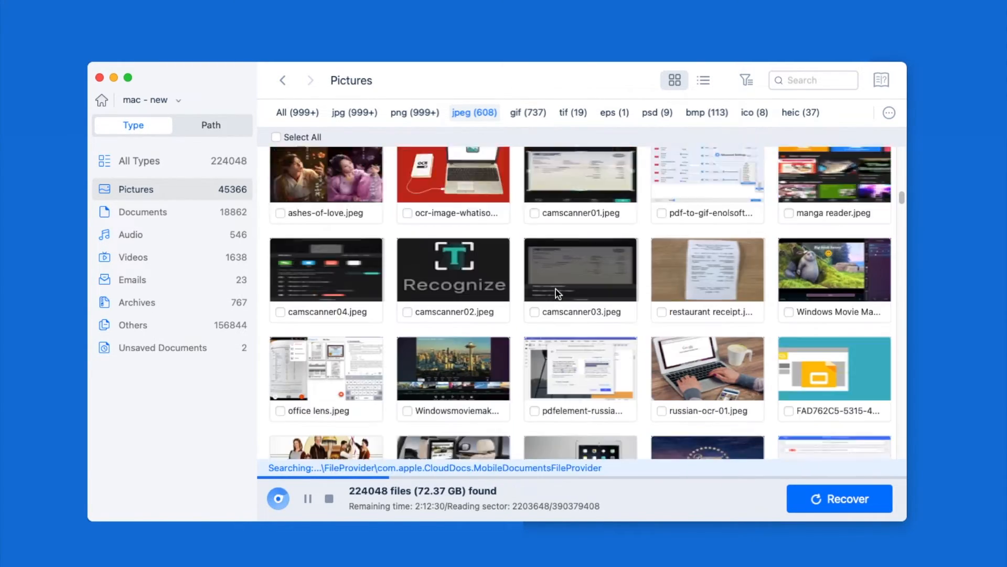
pyautogui.scroll(-3)
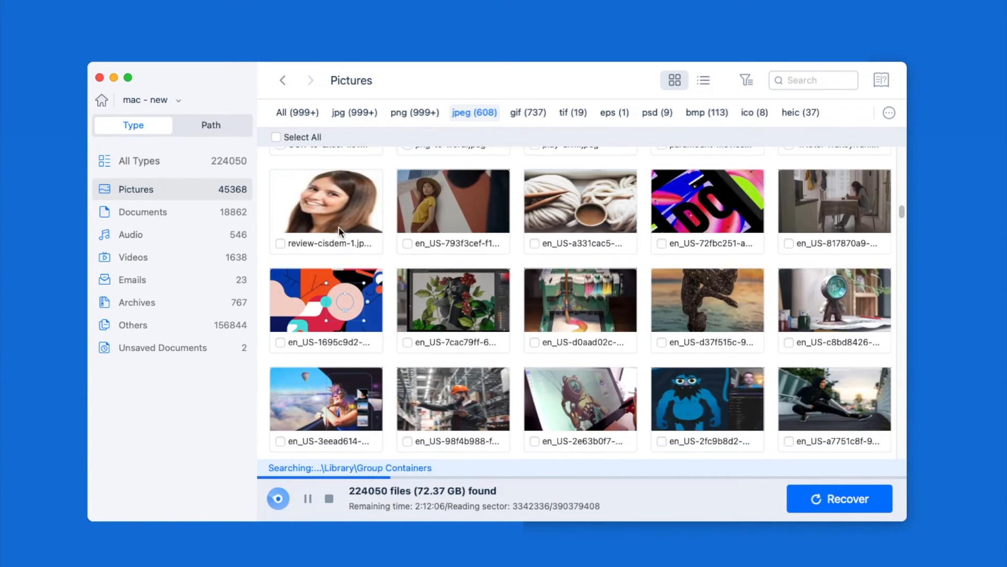
pyautogui.click(143, 212)
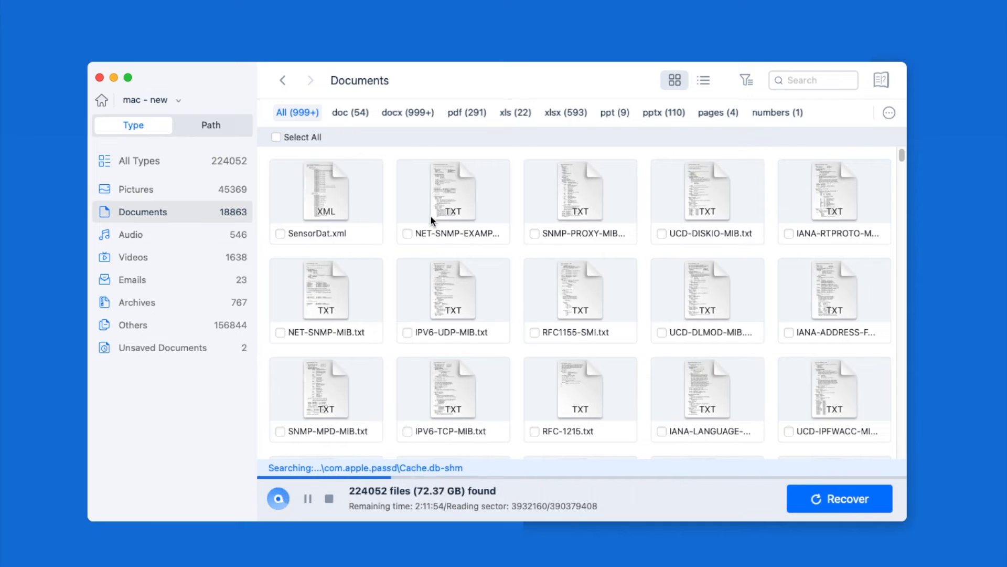
pyautogui.click(130, 234)
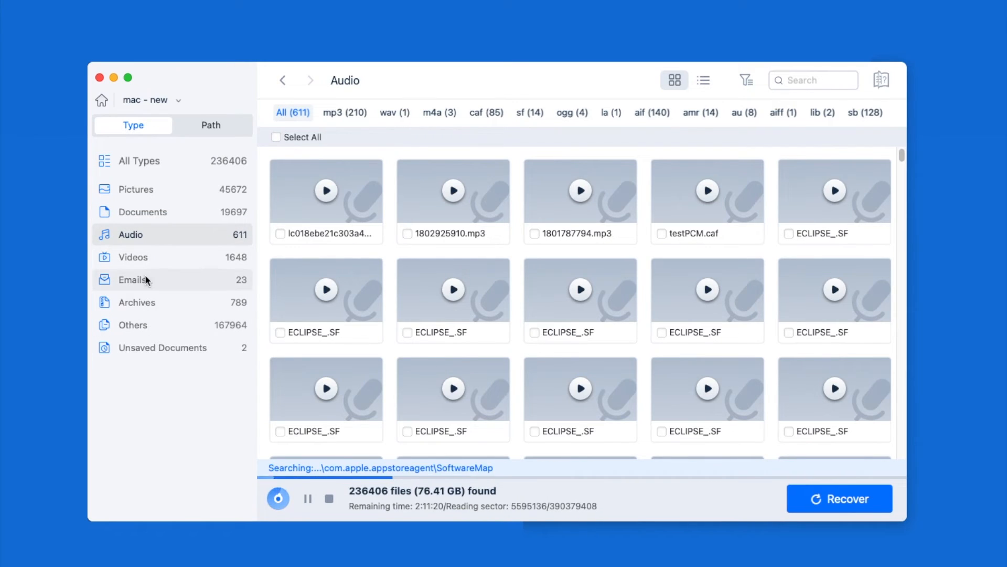
pyautogui.click(132, 257)
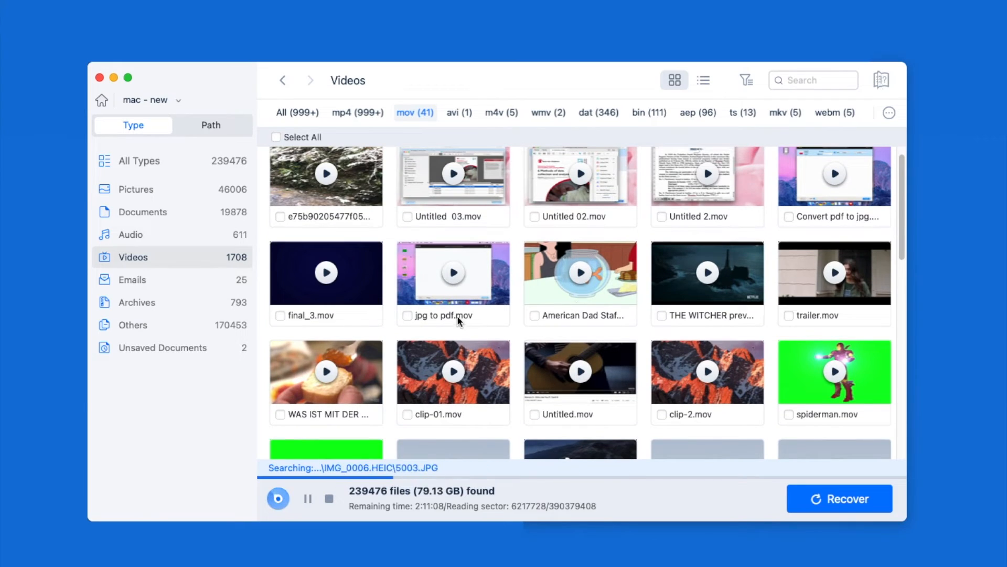
pyautogui.click(135, 189)
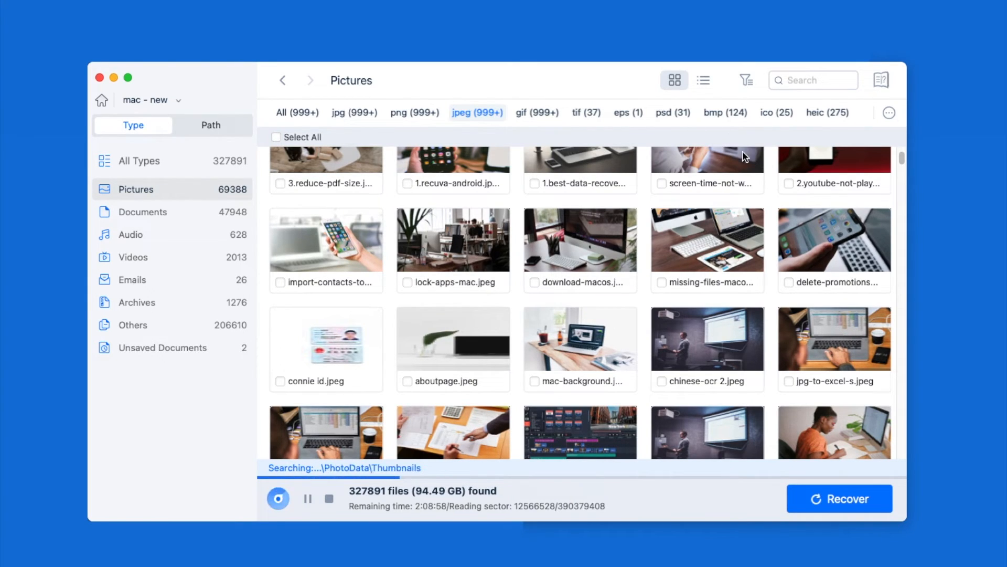
# Inspect the Type, Size, Date Created and Date Modified filters, then search found files for 'reco'
pyautogui.click(746, 79)
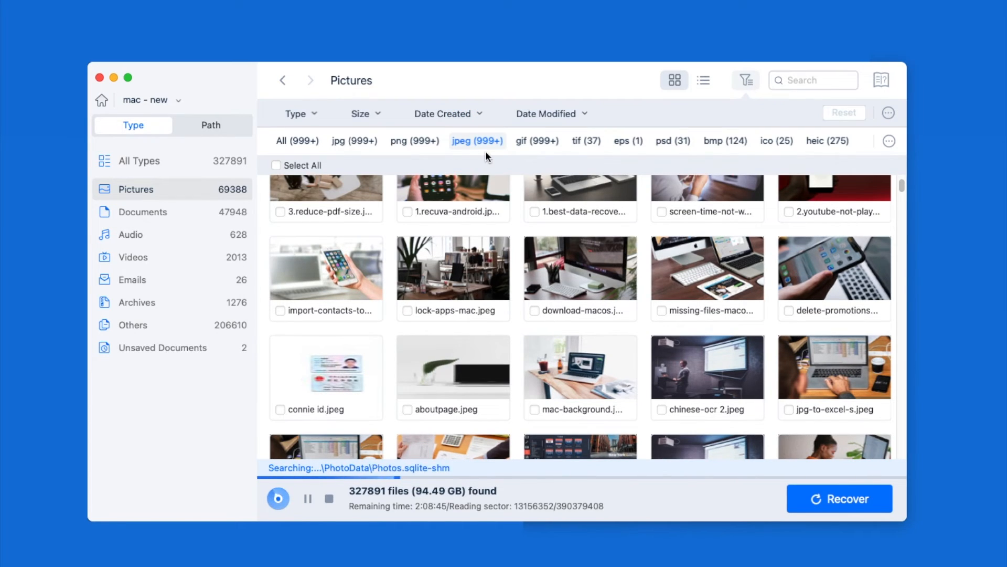
pyautogui.click(296, 113)
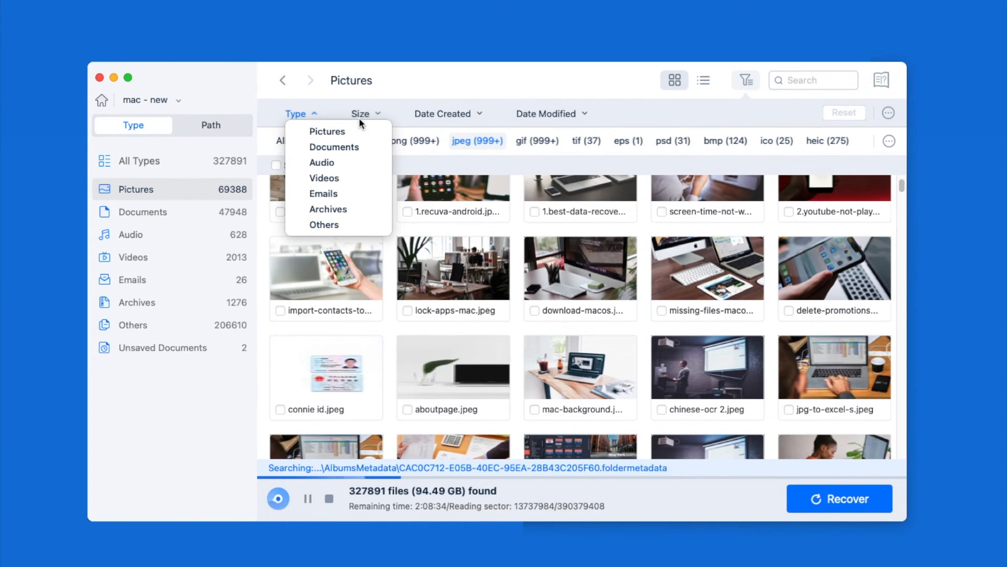
pyautogui.click(365, 114)
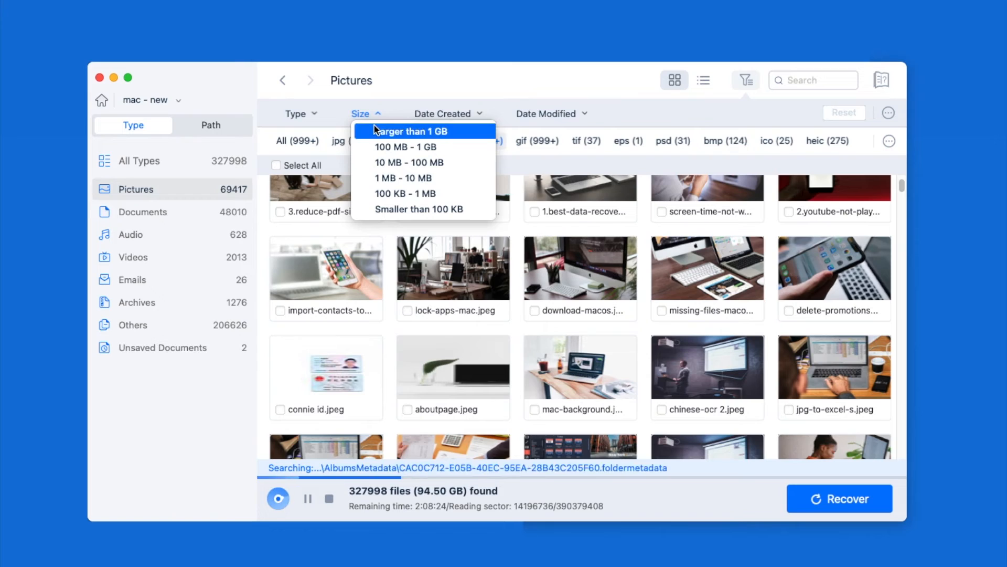
pyautogui.click(446, 114)
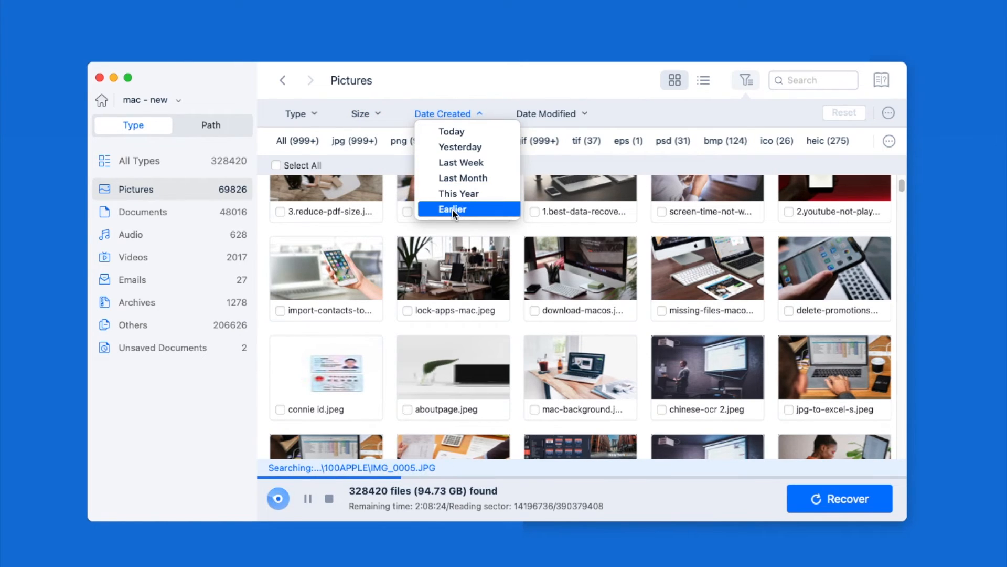
pyautogui.click(545, 114)
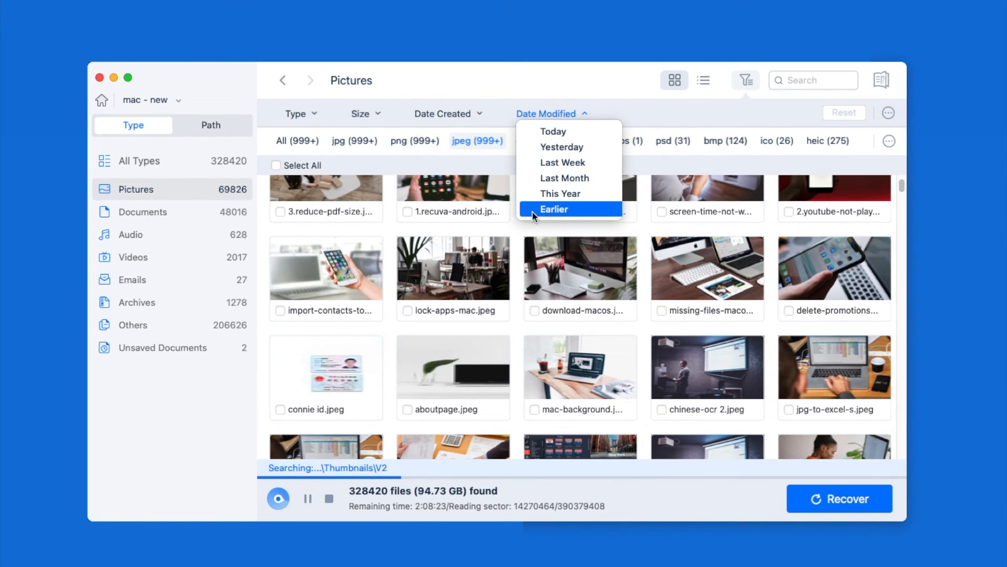
pyautogui.click(813, 80)
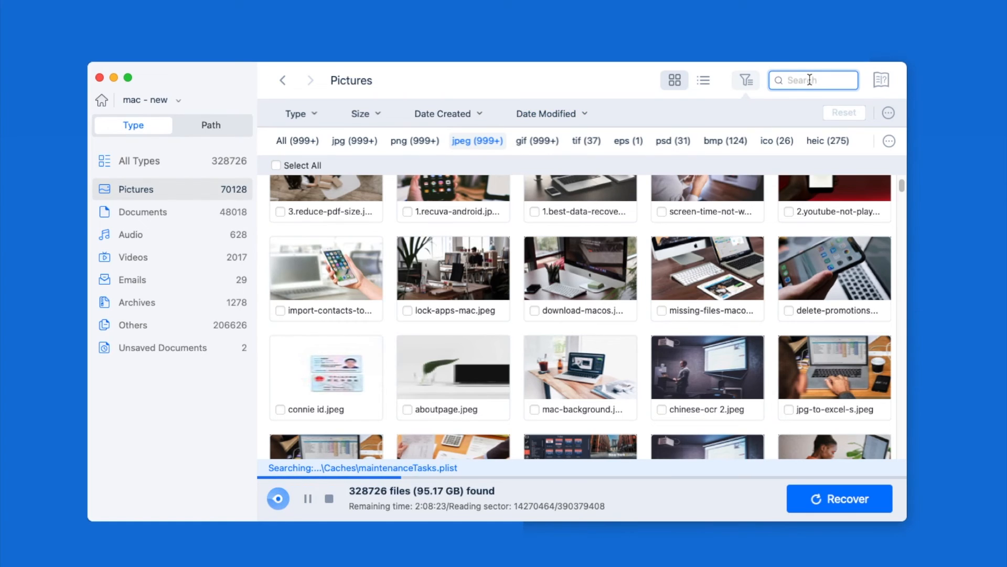
pyautogui.write('reco')
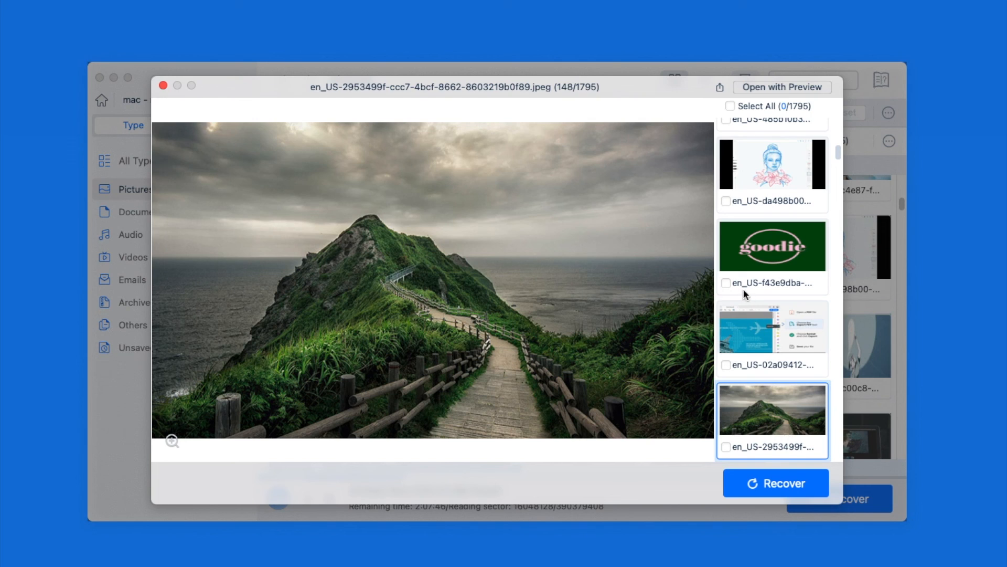
# Tick a previewed thumbnail for recovery, bringing the selection to 151.27 KB
pyautogui.click(726, 366)
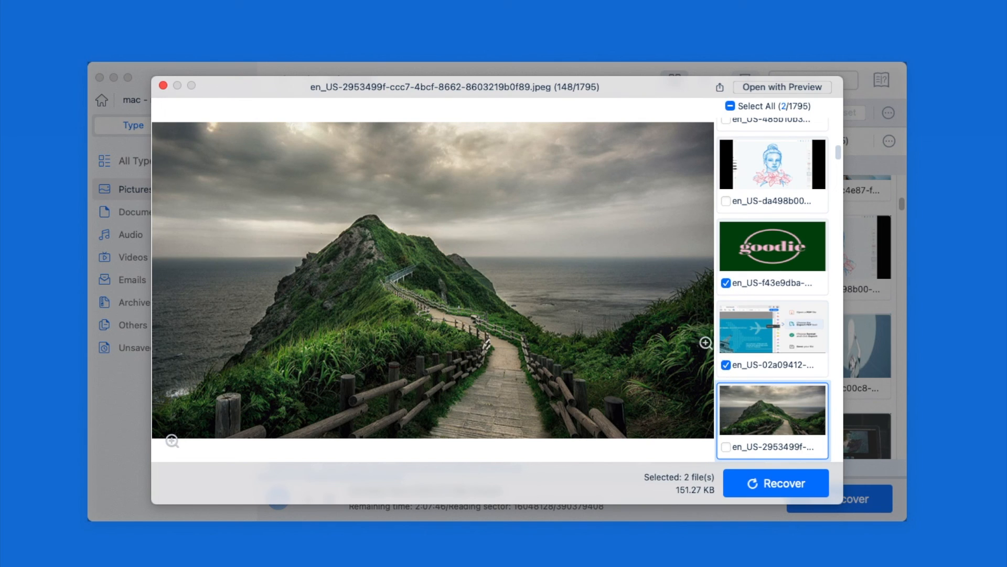